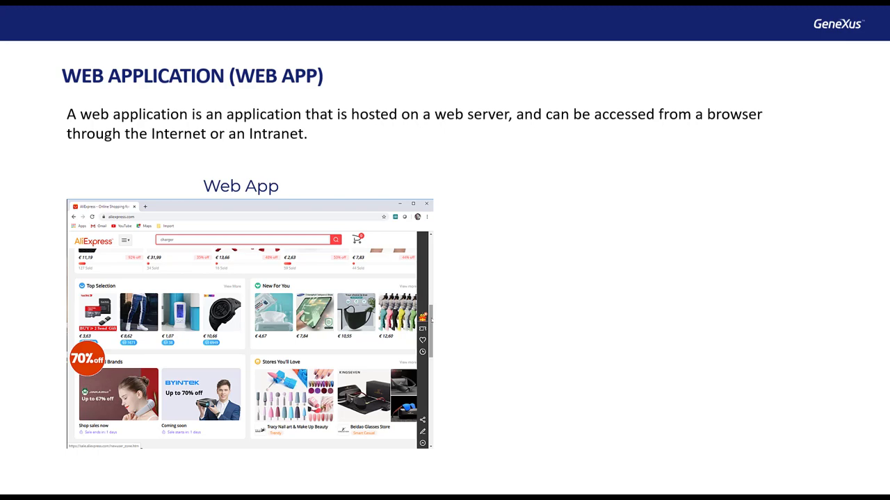
Scroll through the PWA features material and advance the slide builds.
{"action": "scroll", "scroll_direction": "down", "scroll_amount": 3}
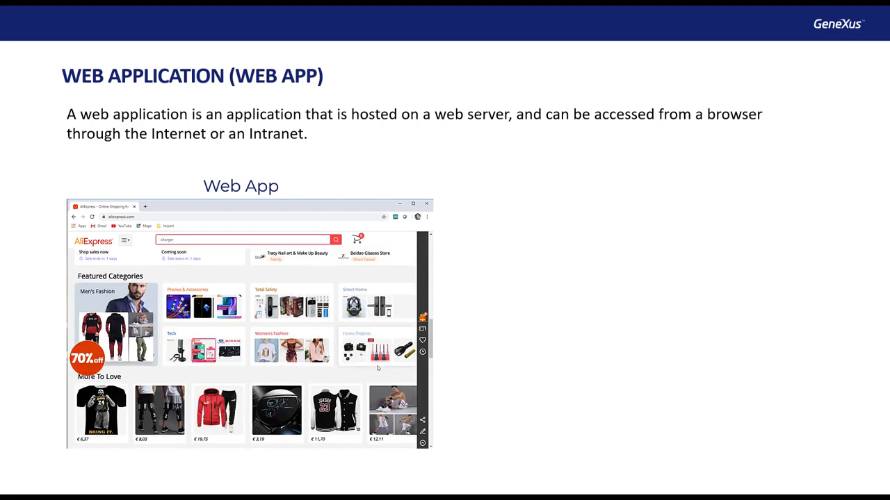
{"action": "scroll", "scroll_direction": "down", "scroll_amount": 3}
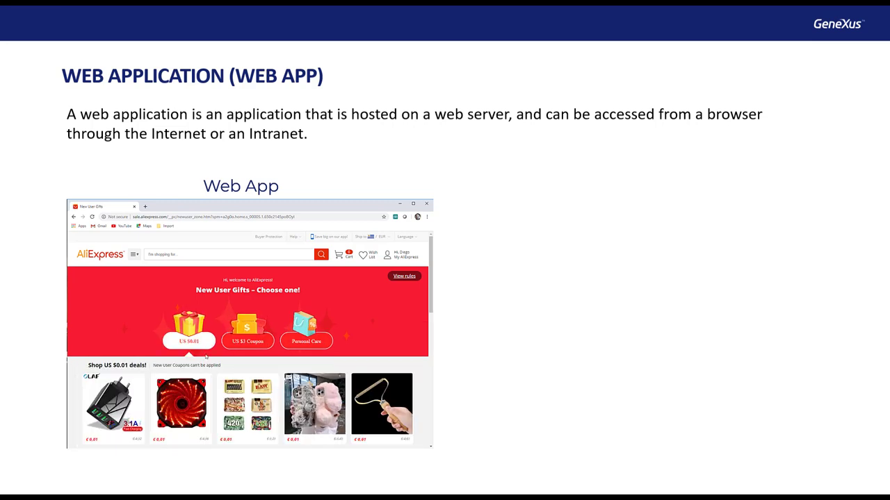
{"action": "scroll", "scroll_direction": "down", "scroll_amount": 3}
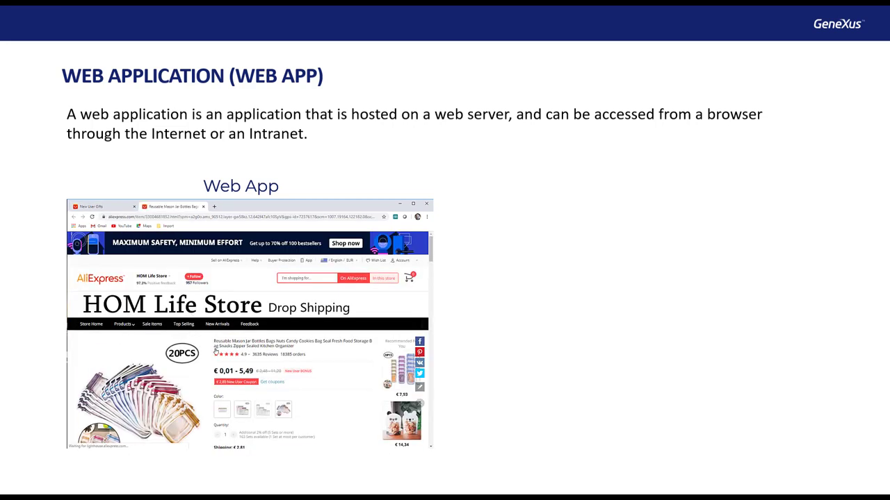
{"action": "scroll", "scroll_direction": "down", "scroll_amount": 3}
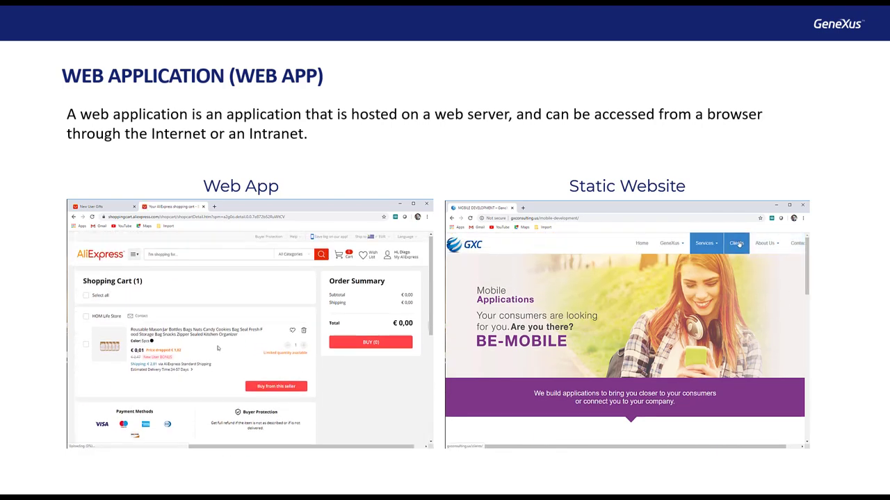
{"action": "left_click", "coordinate": [736, 243]}
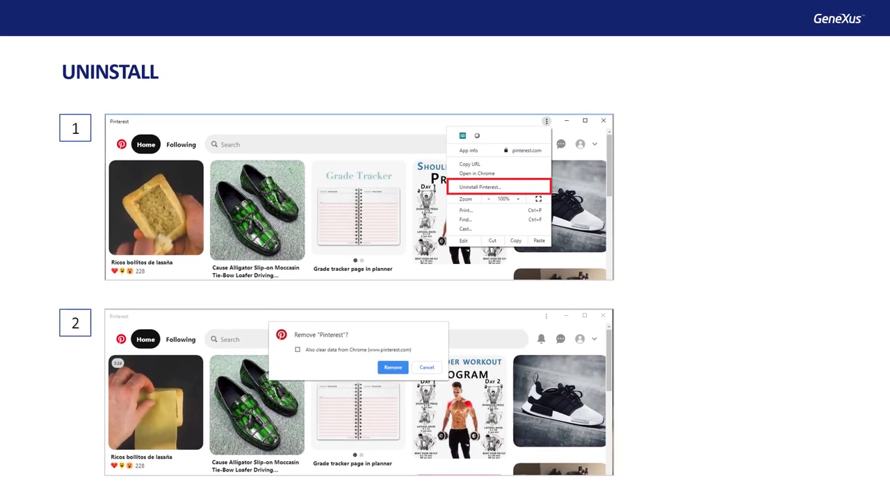
Advance through the running-PWA slide to the 'PWA Without connection' slide showing airplane mode.
{"action": "key", "text": "Right"}
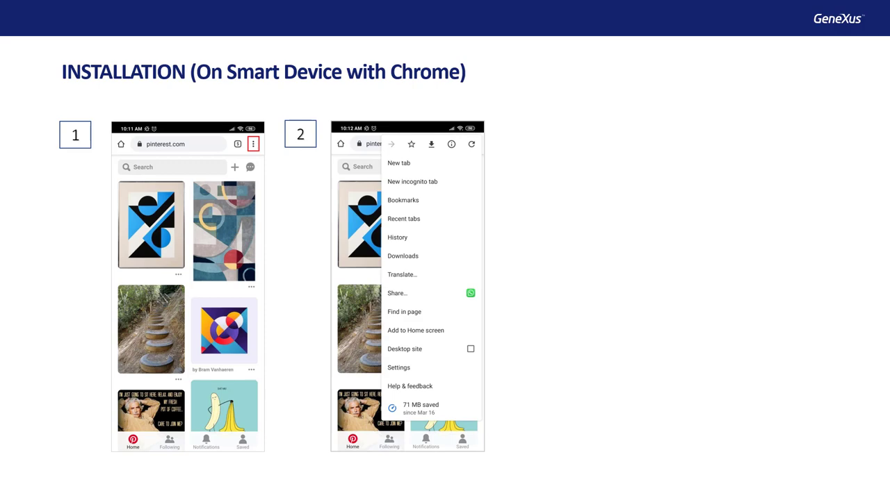
{"action": "left_click", "coordinate": [414, 330]}
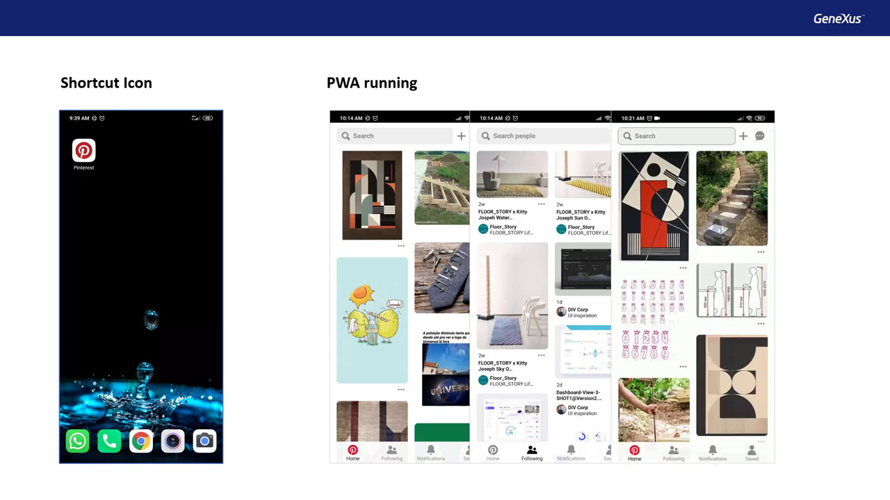
{"action": "left_click", "coordinate": [674, 137]}
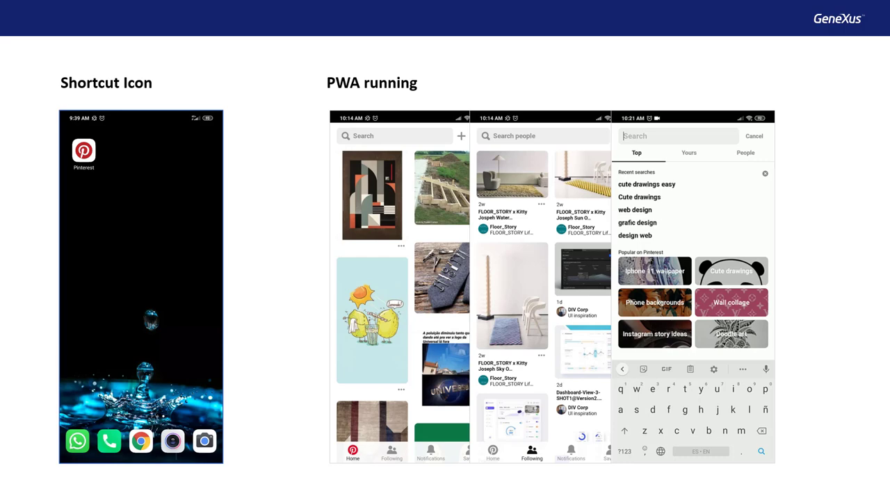
{"action": "left_click", "coordinate": [638, 198]}
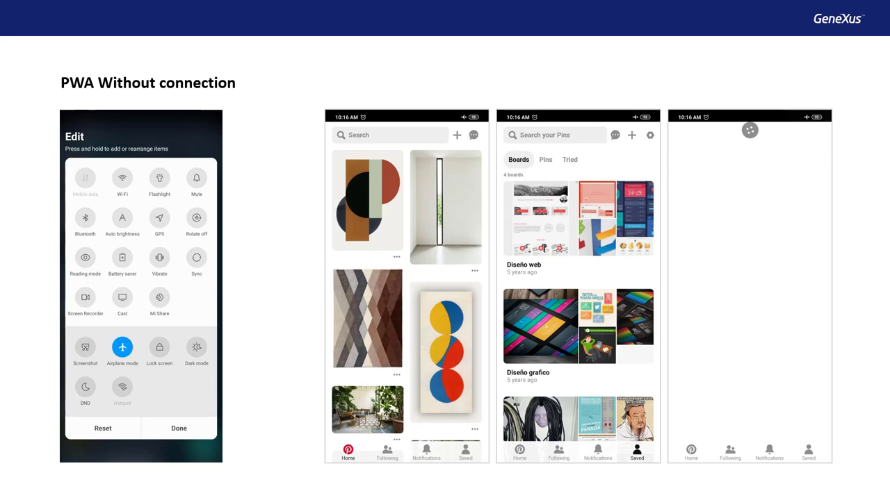
Reach the uninstall slide with Pinterest found in the phone's app settings search.
{"action": "key", "text": "Right"}
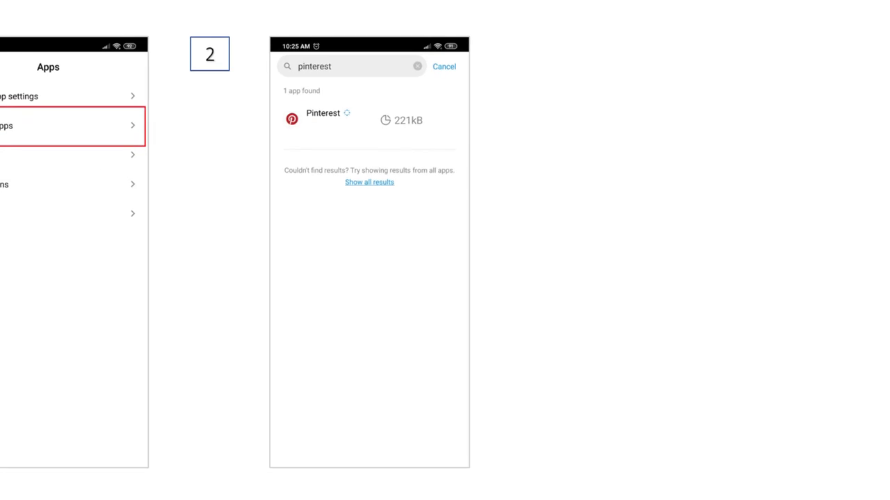
{"action": "left_click", "coordinate": [370, 119]}
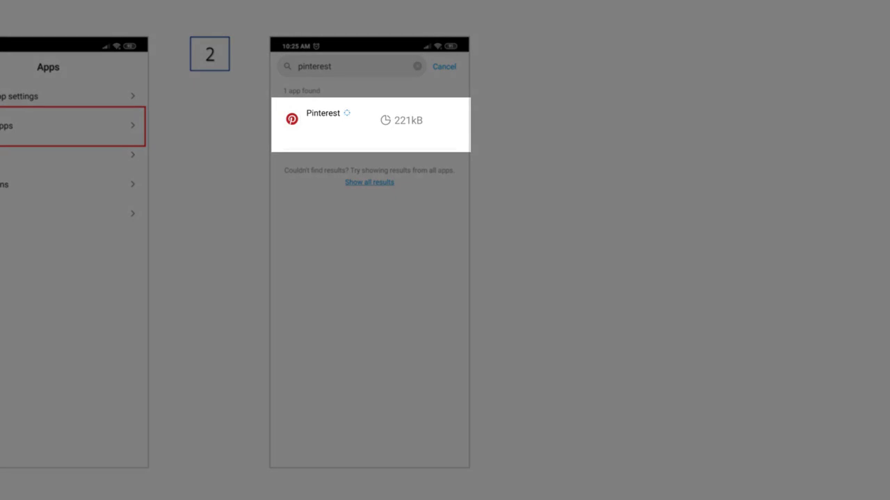